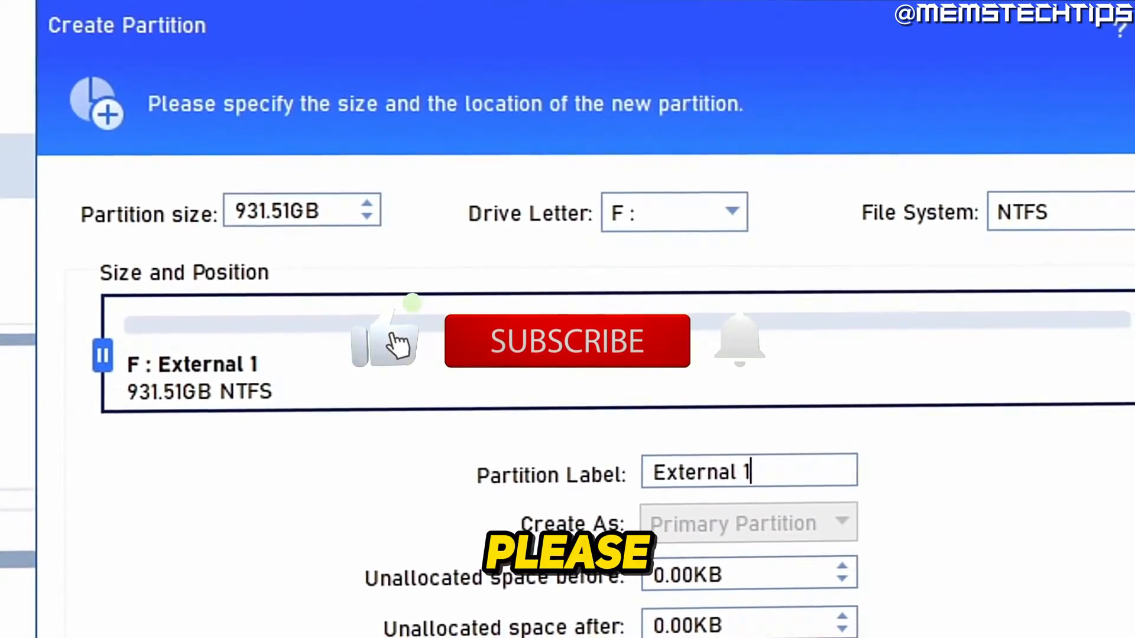
- Select Disk 3, the 931.51GB unallocated GPT drive, in the disk list
{"action": "left_click", "coordinate": [567, 342]}
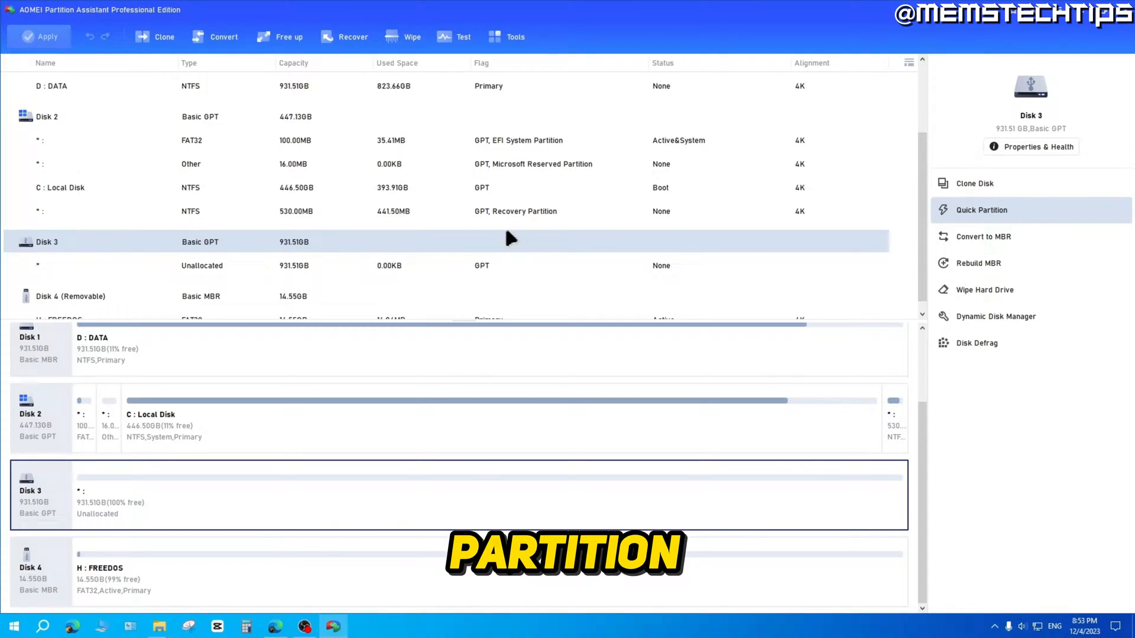
{"action": "left_click", "coordinate": [981, 210]}
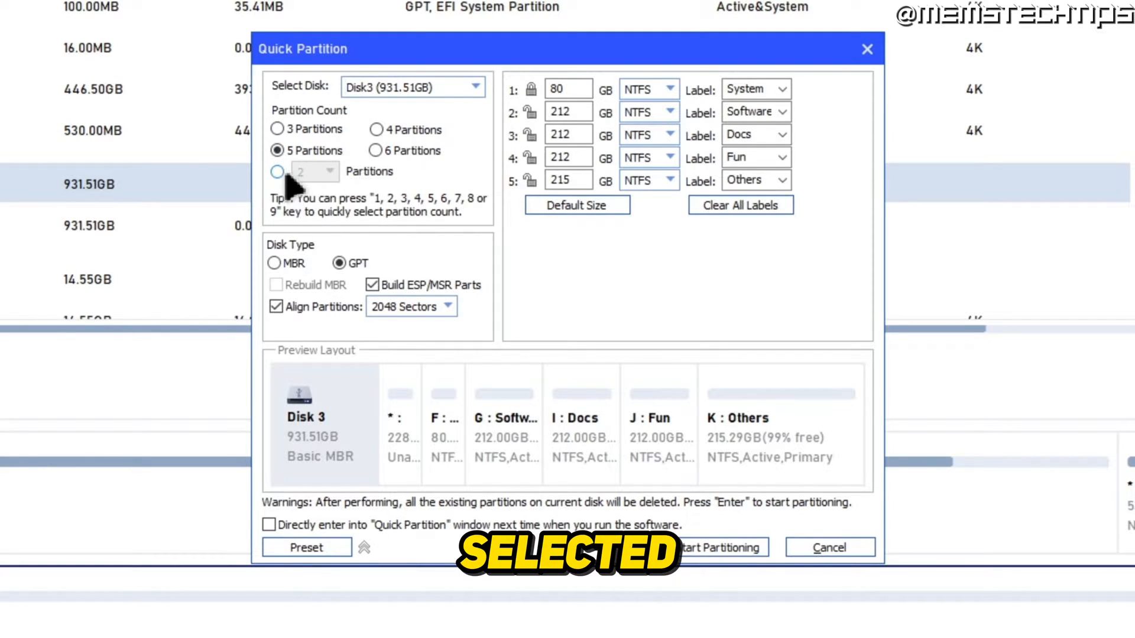
{"action": "left_click", "coordinate": [276, 172]}
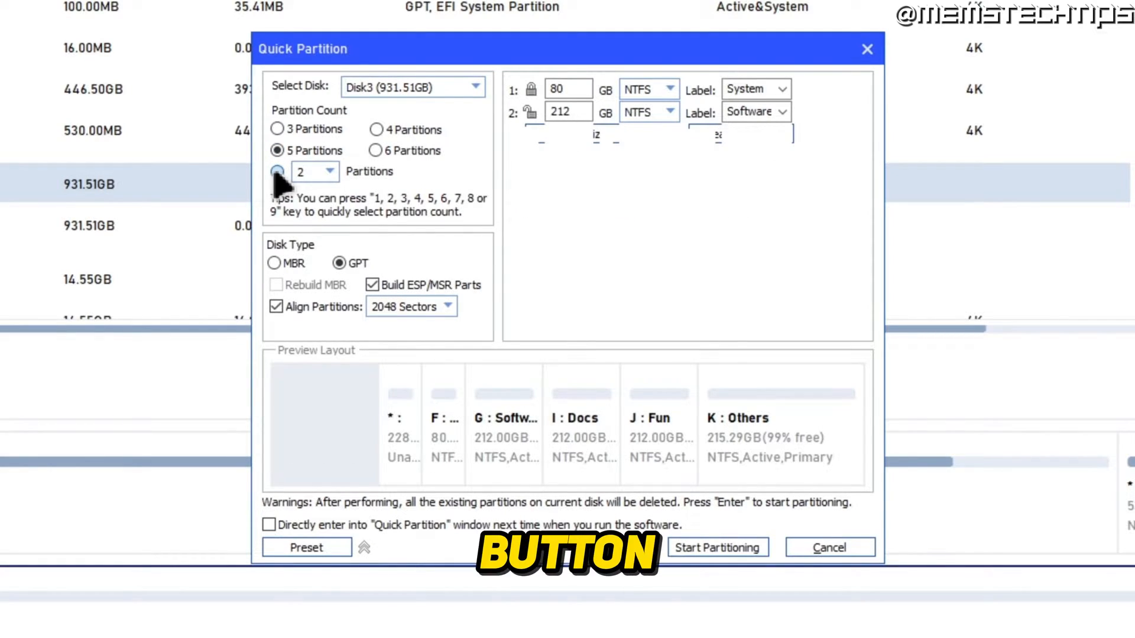
{"action": "left_click", "coordinate": [276, 171]}
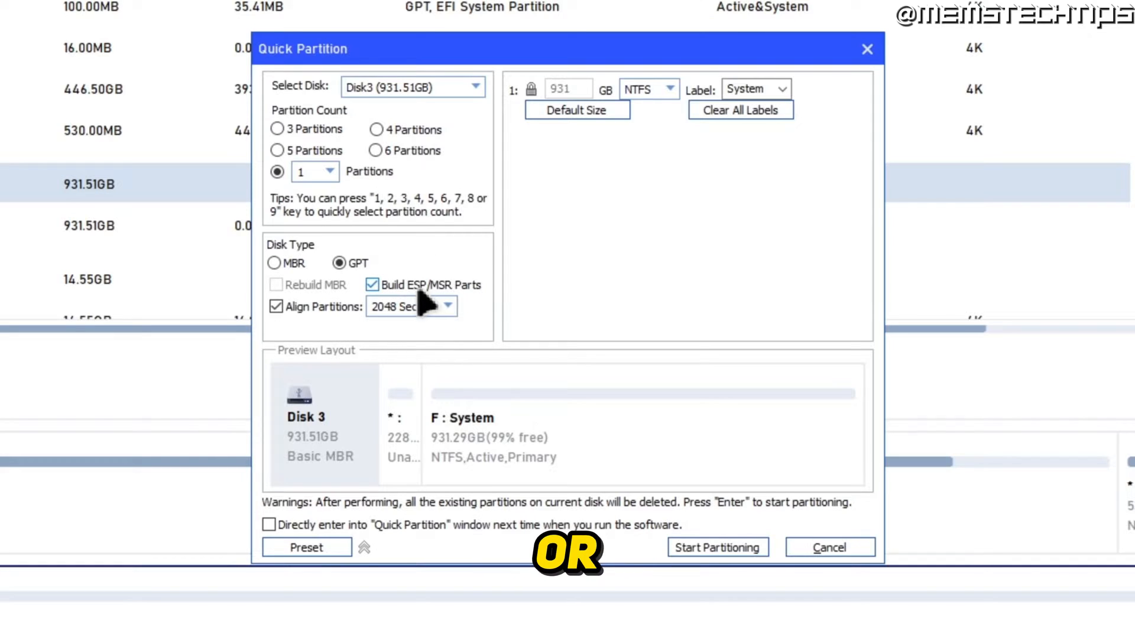
{"action": "mouse_move", "coordinate": [418, 418]}
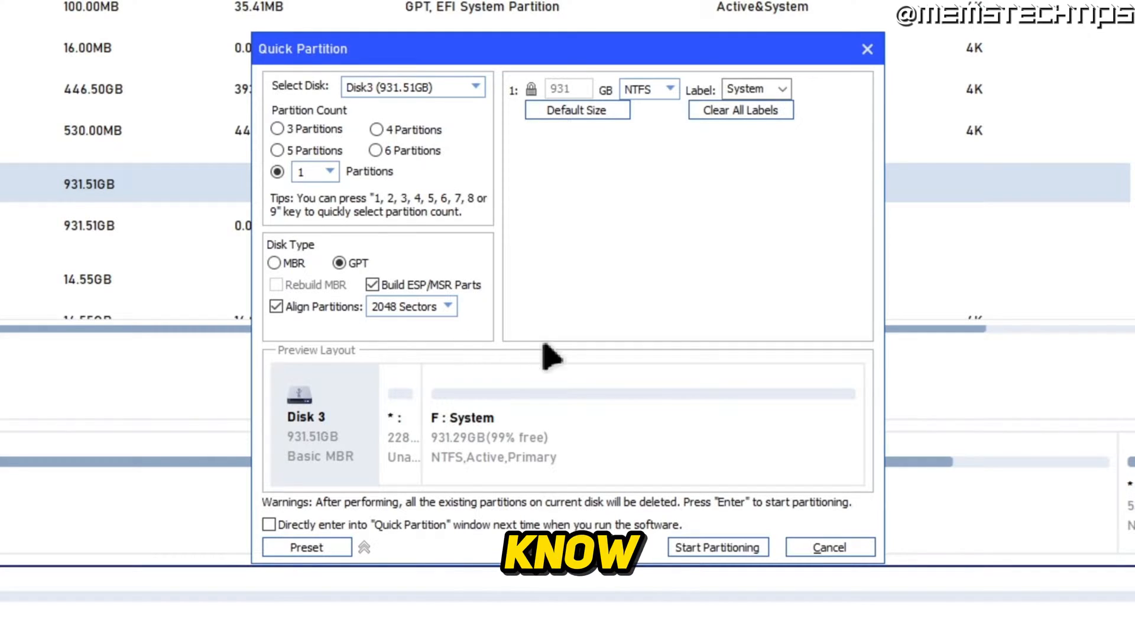
{"action": "mouse_move", "coordinate": [726, 575]}
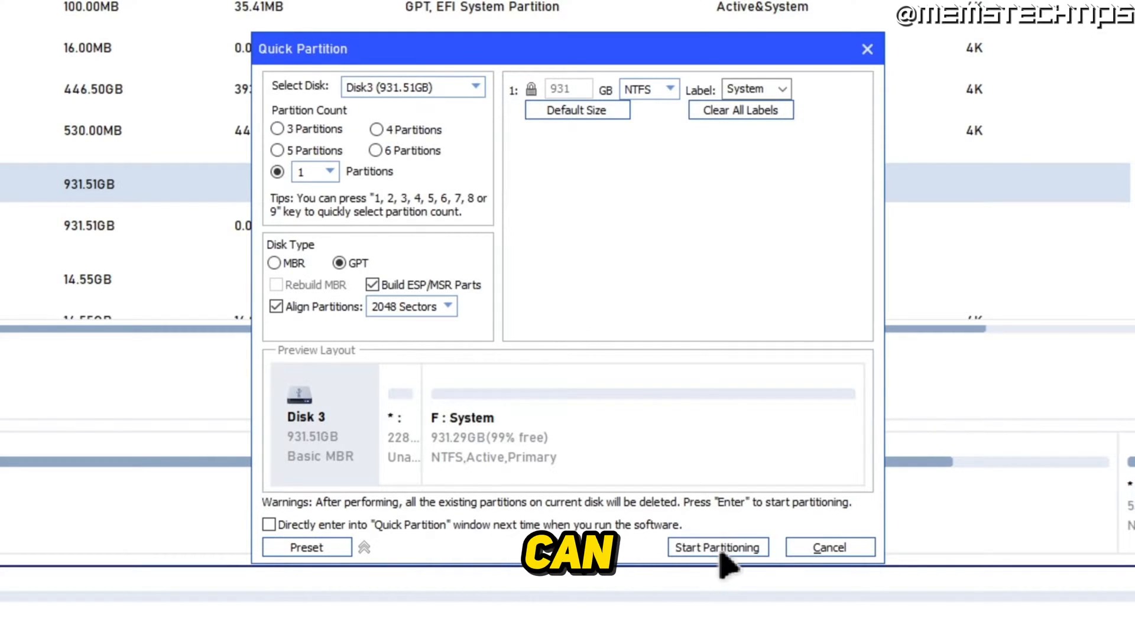
{"action": "mouse_move", "coordinate": [721, 424]}
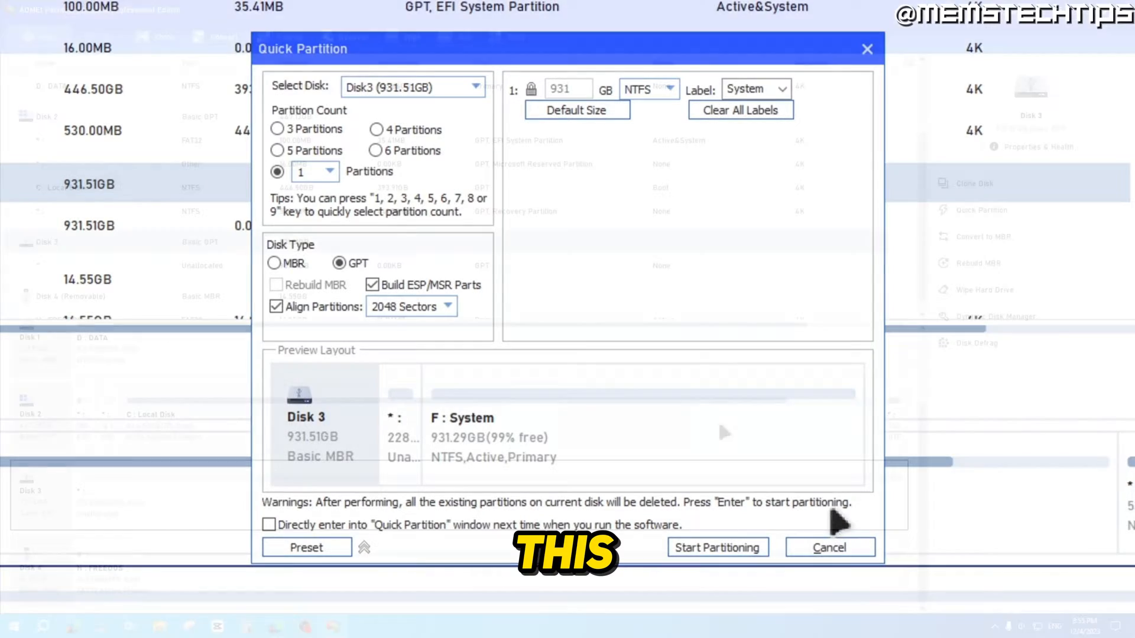
{"action": "left_click", "coordinate": [830, 548]}
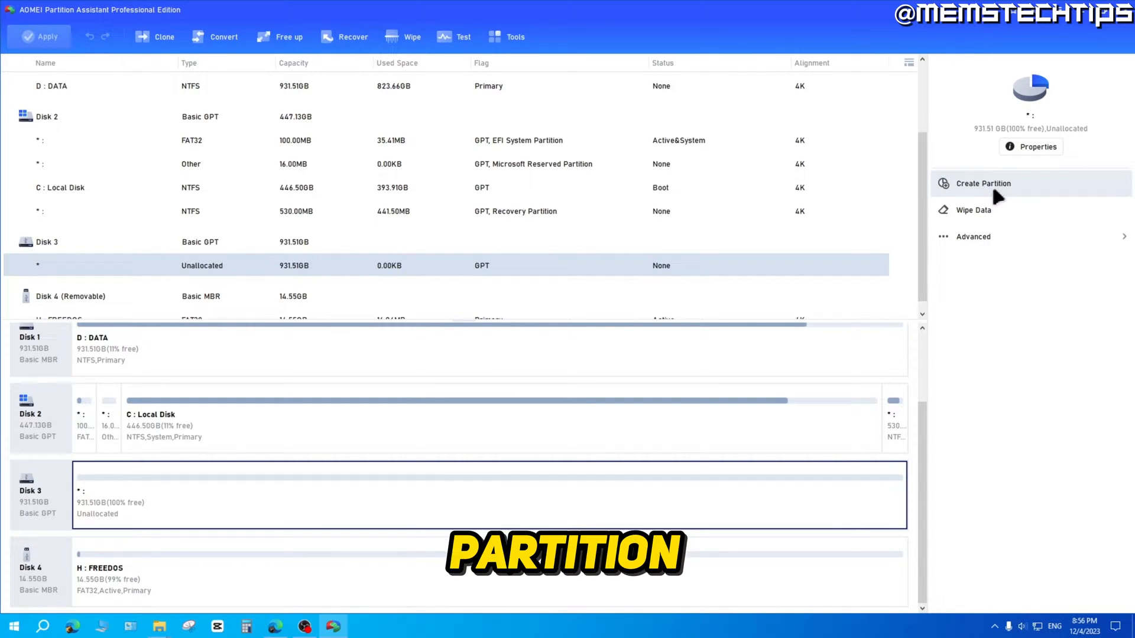
- Start a new partition in Disk 3's 931.51GB unallocated space
{"action": "left_click", "coordinate": [982, 183]}
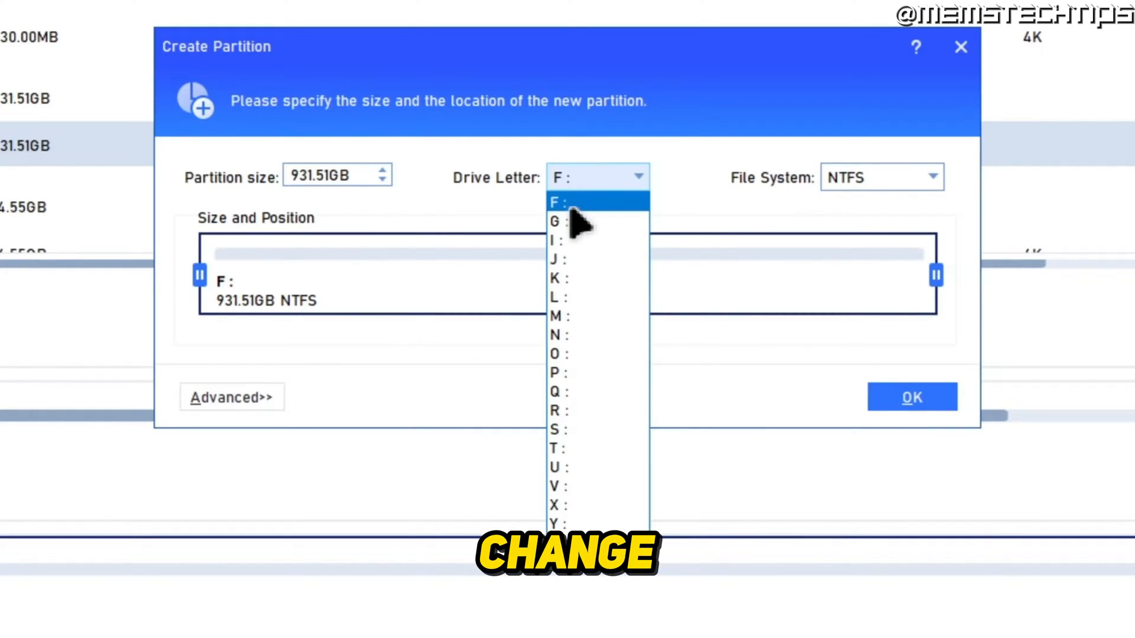
- Keep drive letter F: and NTFS, and show the advanced partition options
{"action": "left_click", "coordinate": [579, 201]}
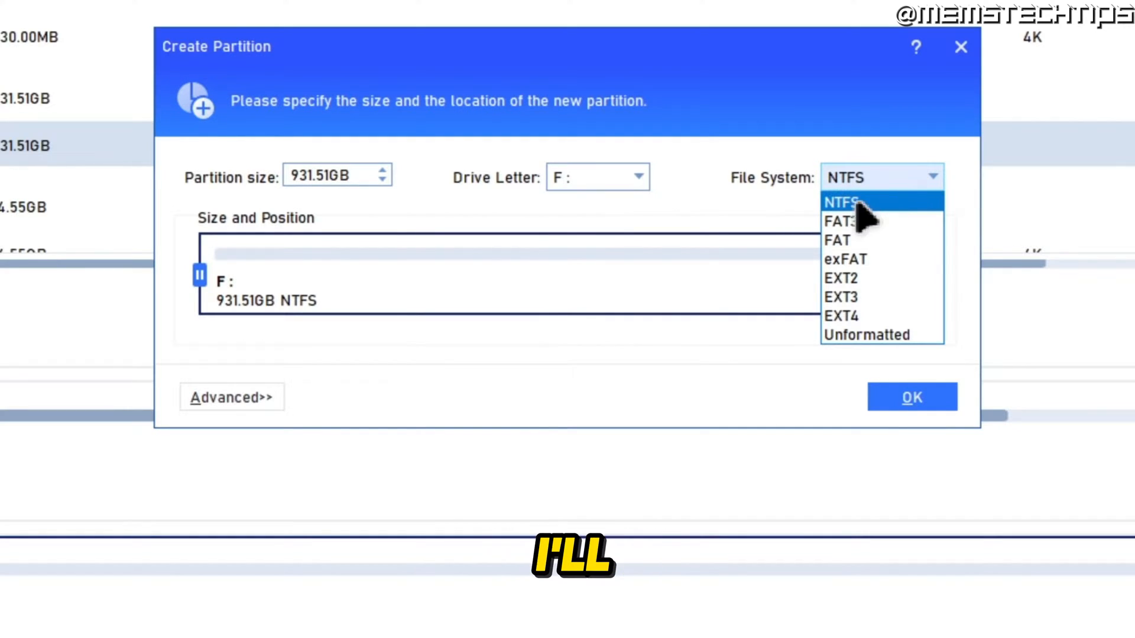
{"action": "mouse_move", "coordinate": [921, 232]}
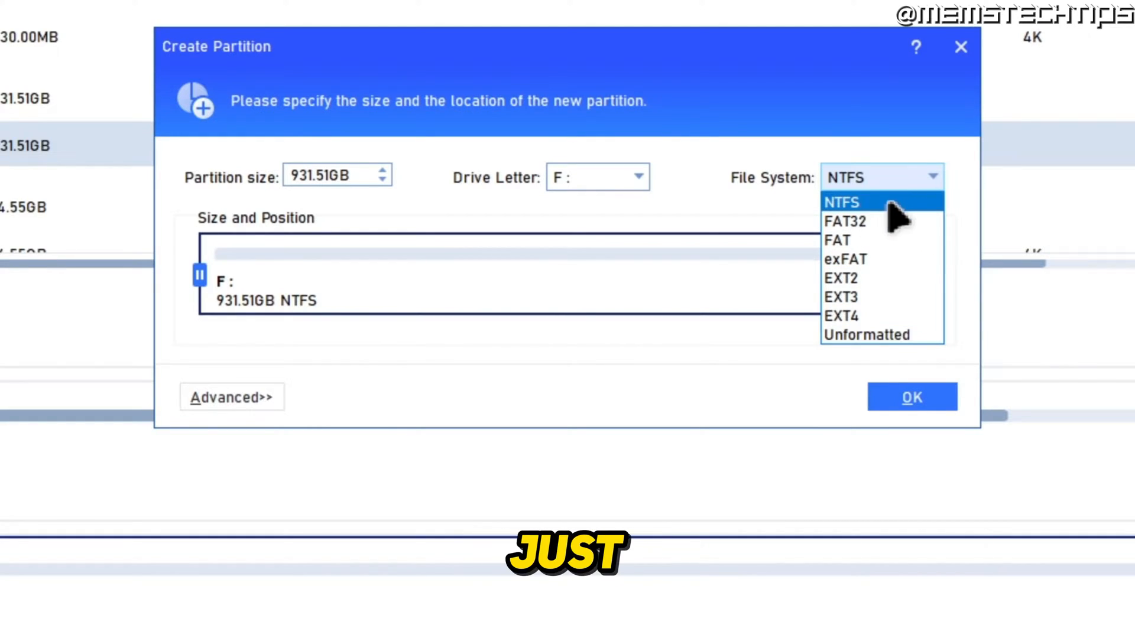
{"action": "left_click", "coordinate": [842, 201]}
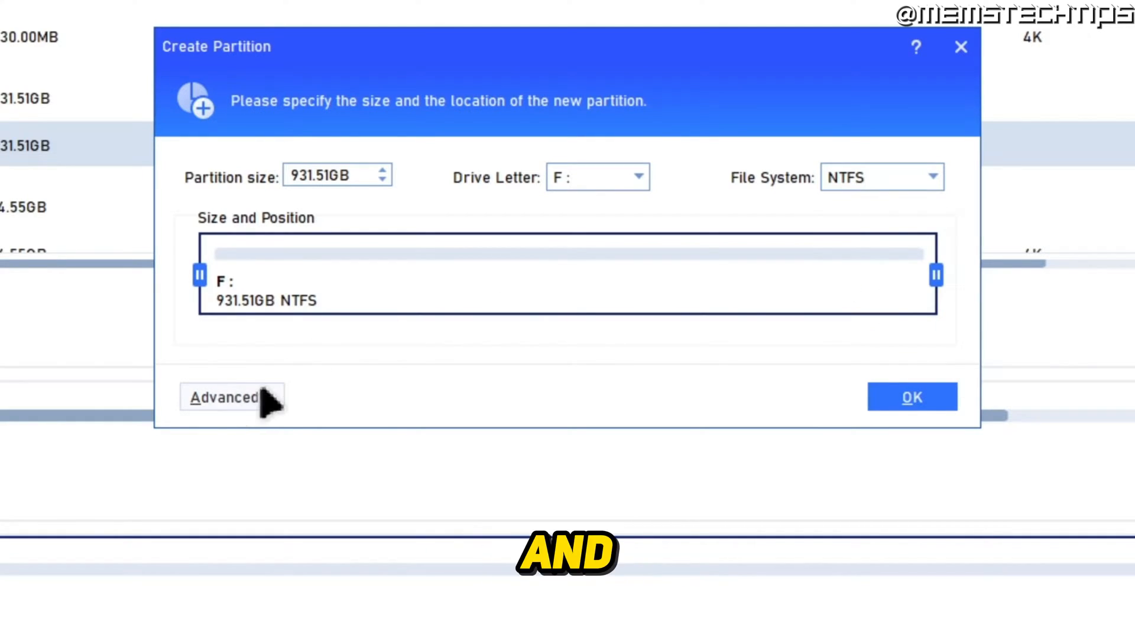
{"action": "left_click", "coordinate": [223, 397]}
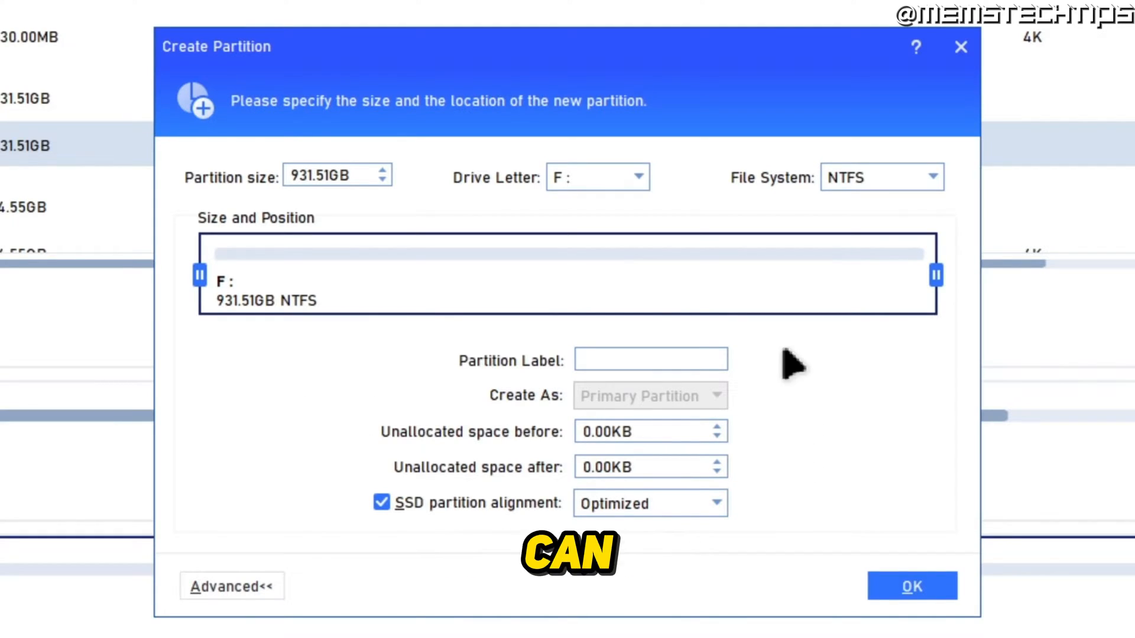
- Enter 'External 1' as the partition label and confirm the settings
{"action": "left_click", "coordinate": [650, 360]}
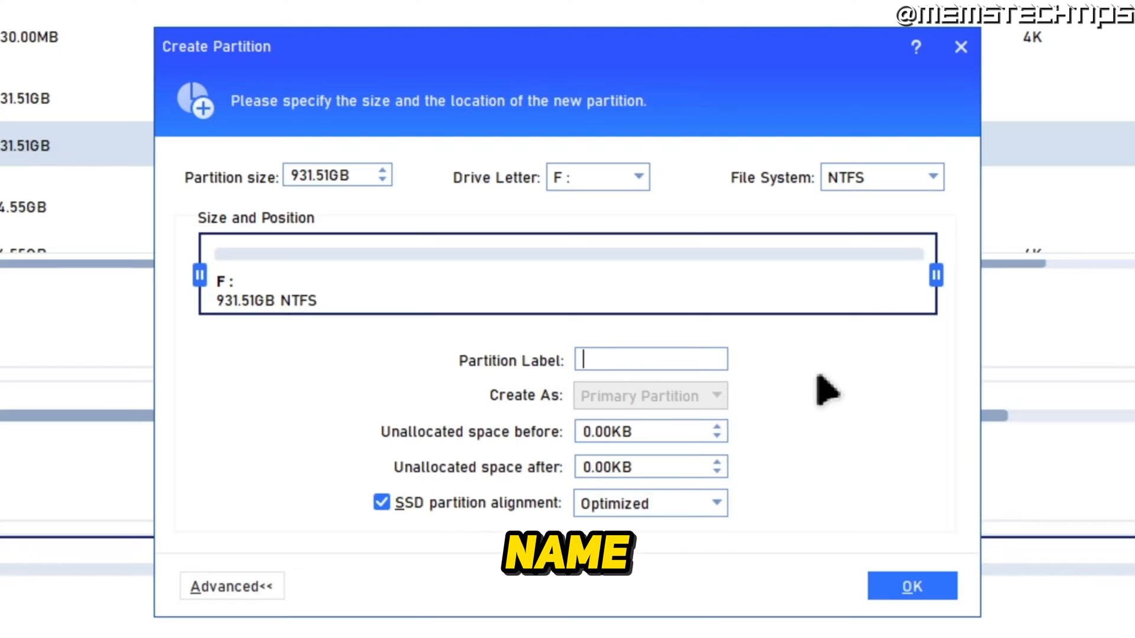
{"action": "type", "text": "External 1"}
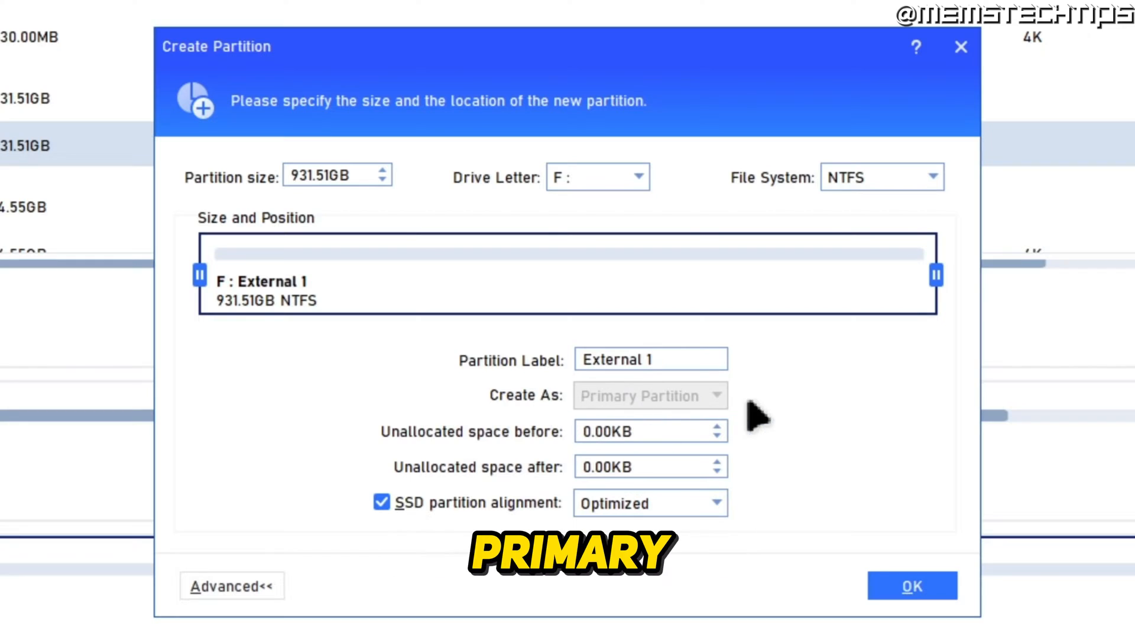
{"action": "left_click", "coordinate": [672, 361]}
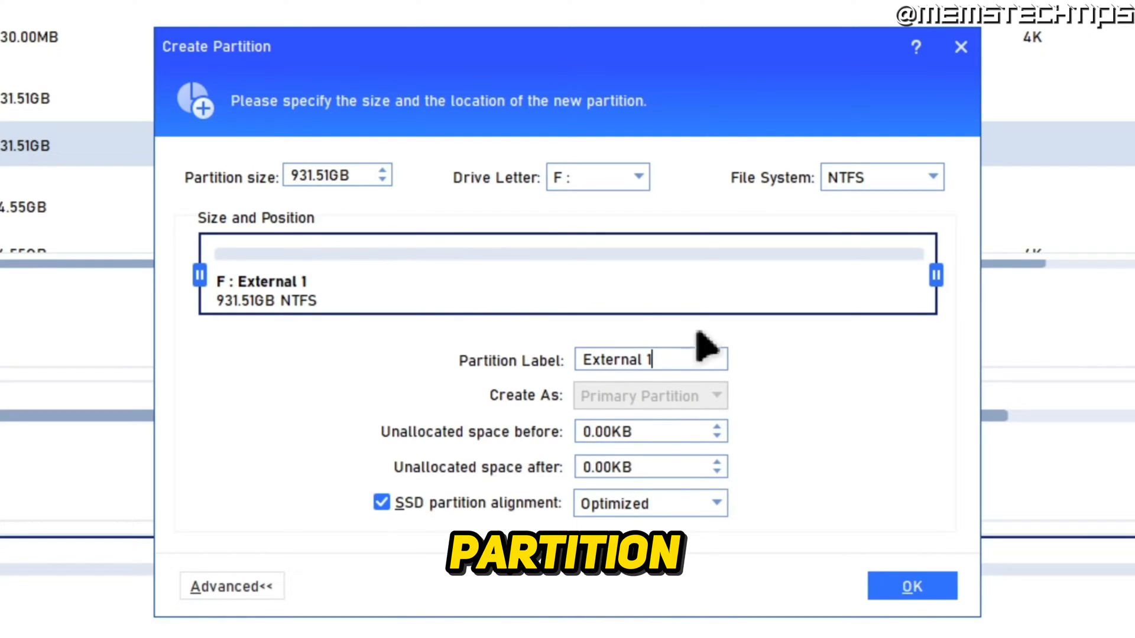
{"action": "mouse_move", "coordinate": [687, 472]}
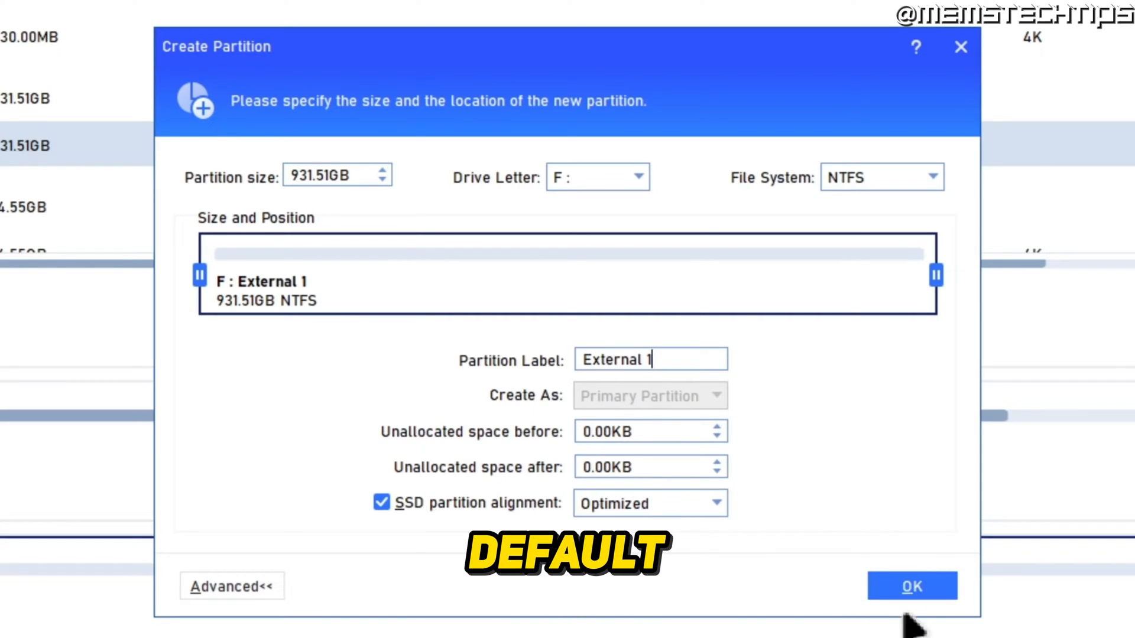
{"action": "left_click", "coordinate": [912, 585]}
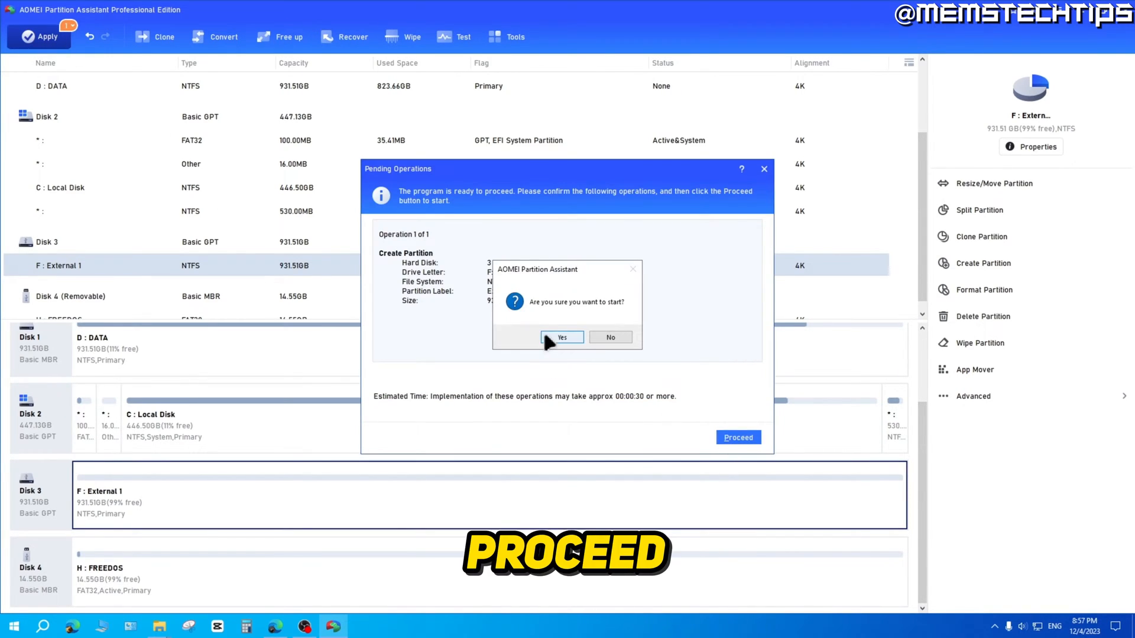
- Confirm the pending operation and acknowledge its successful completion
{"action": "left_click", "coordinate": [562, 337]}
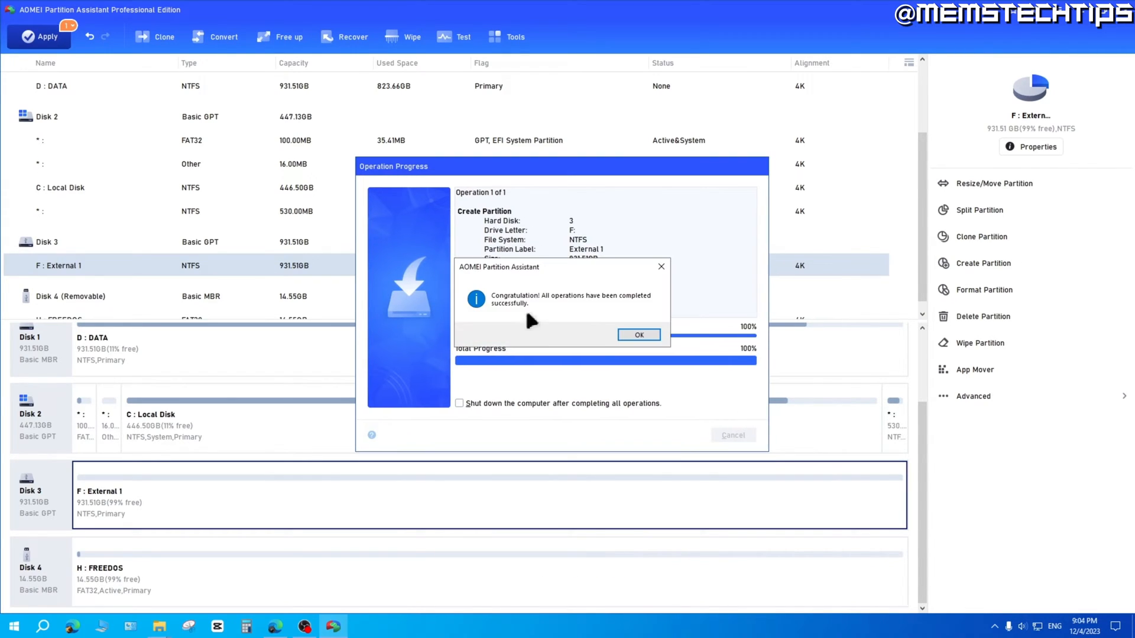
{"action": "left_click", "coordinate": [638, 334]}
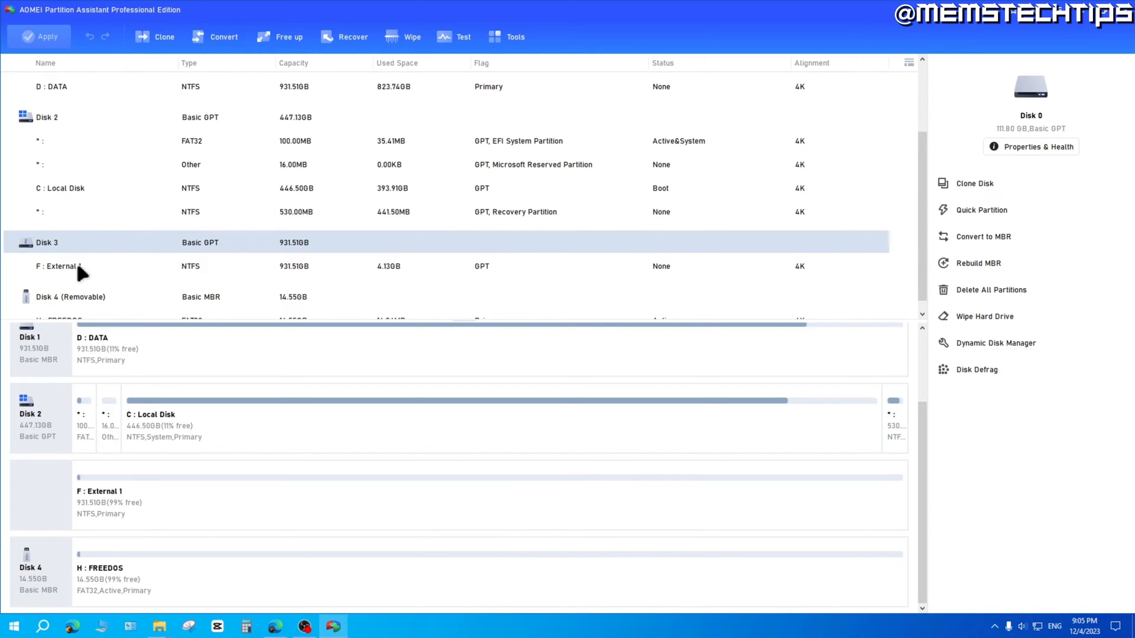
- Select the F: External 1 partition under Disk 3 to show its options
{"action": "left_click", "coordinate": [88, 266]}
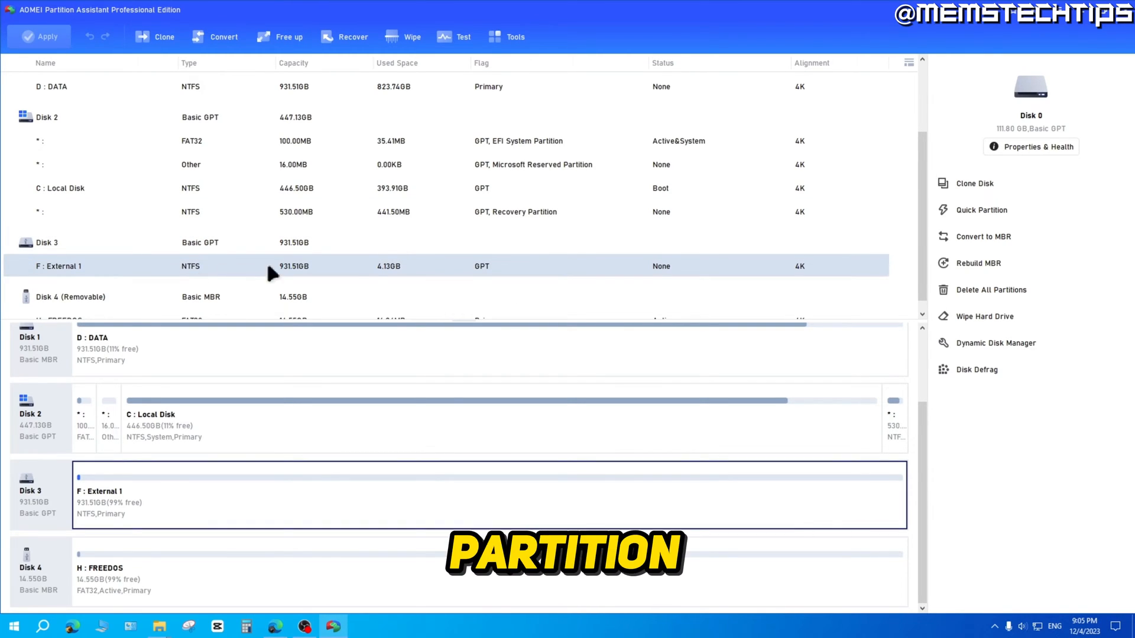
{"action": "left_click", "coordinate": [77, 266]}
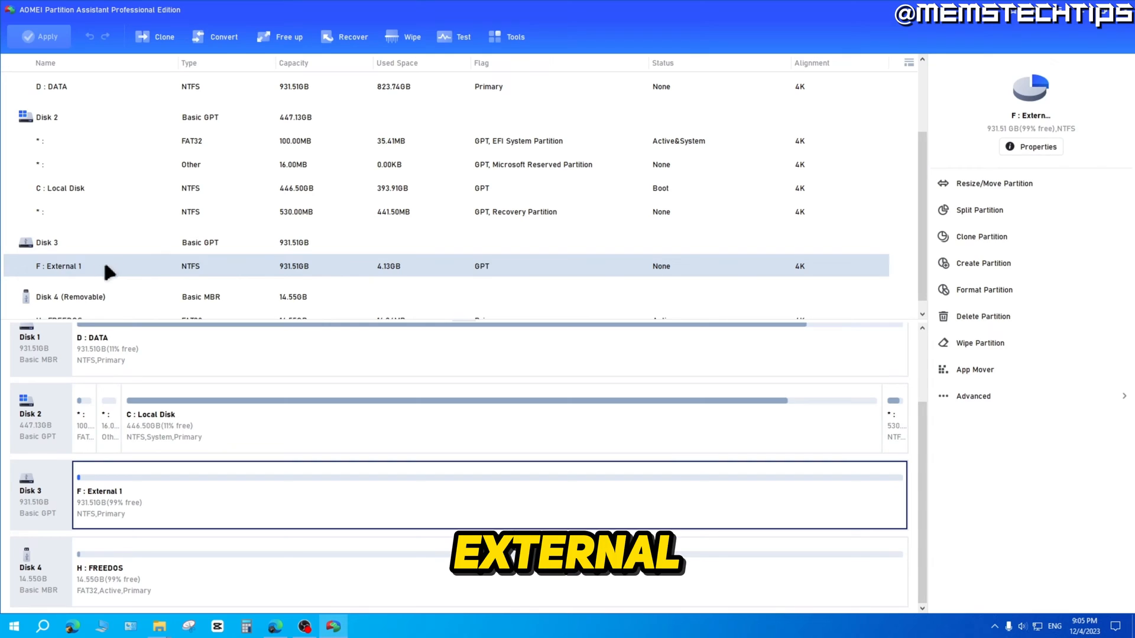